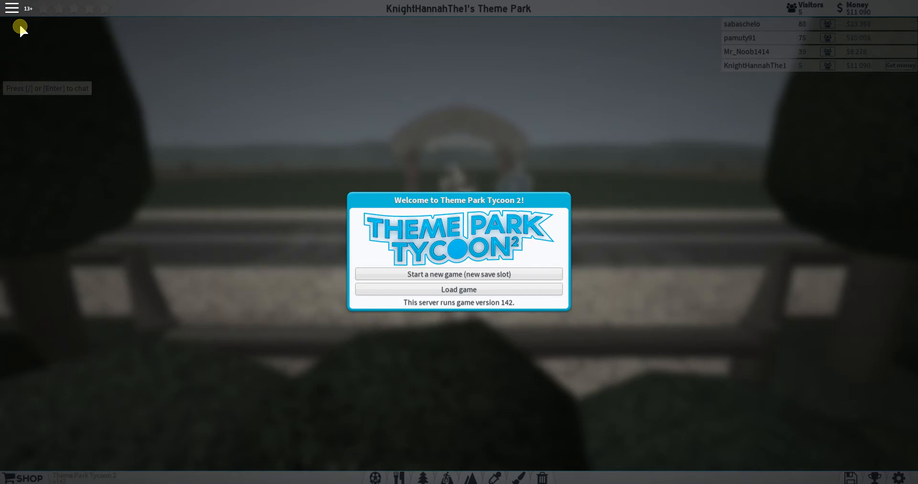
mouse_move(539, 275)
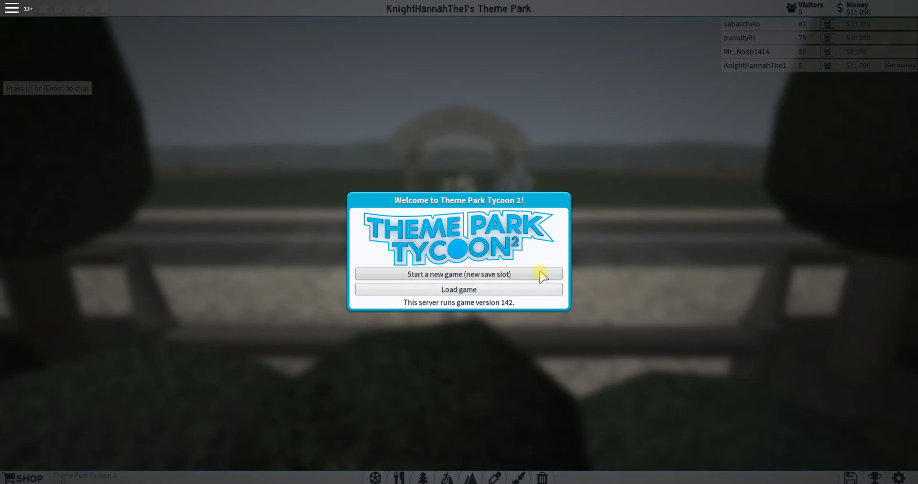
Start a new save slot and place a Teacups ride from the Rides list
click(458, 274)
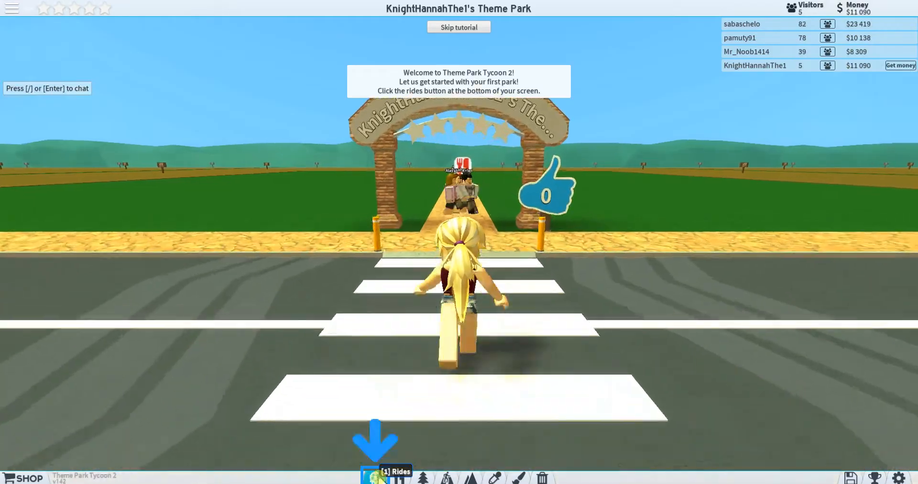
click(375, 475)
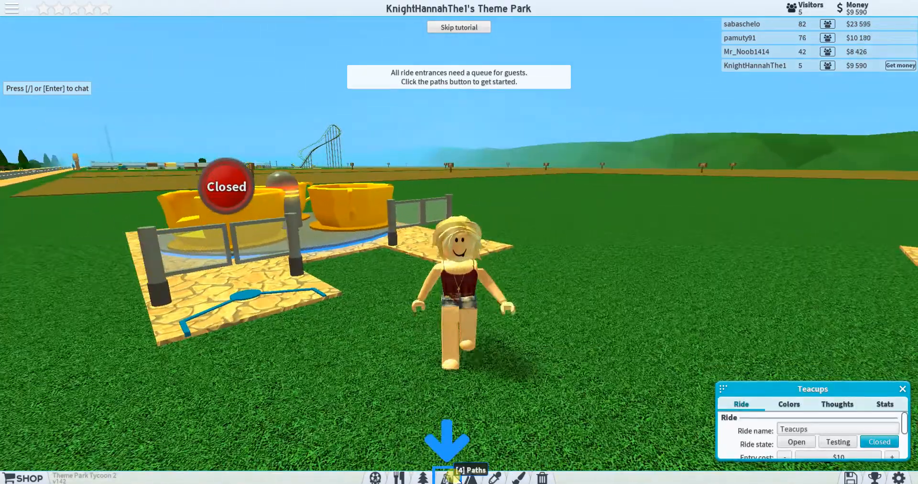
Lay a queue path to the Teacups entrance and a normal path from its exit
click(447, 477)
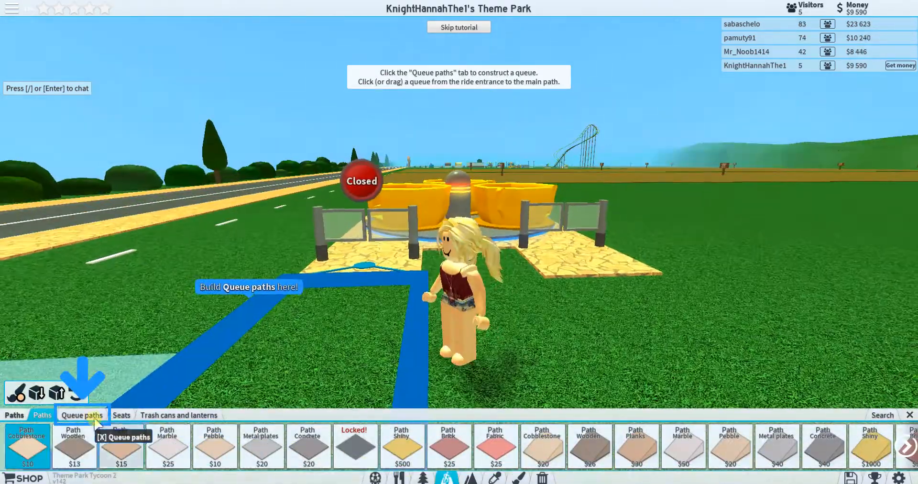
click(82, 415)
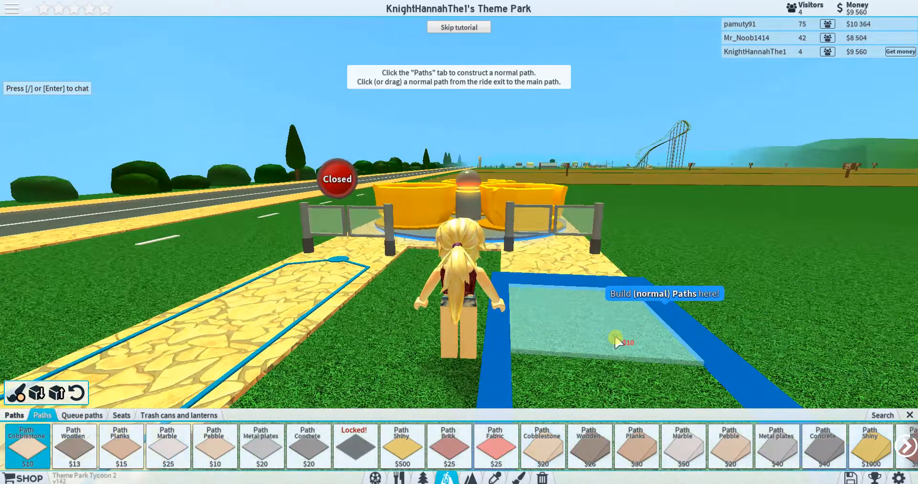
click(626, 342)
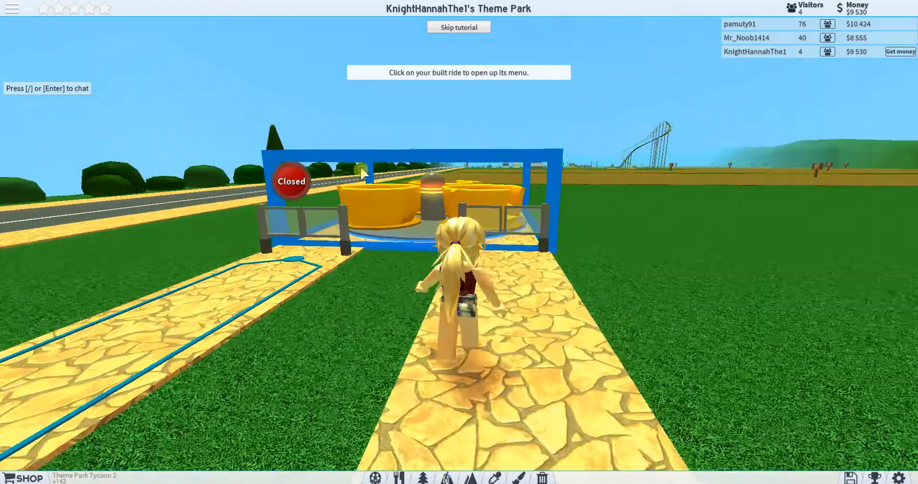
Open the Teacups ride to guests and begin skipping the tutorial
click(410, 194)
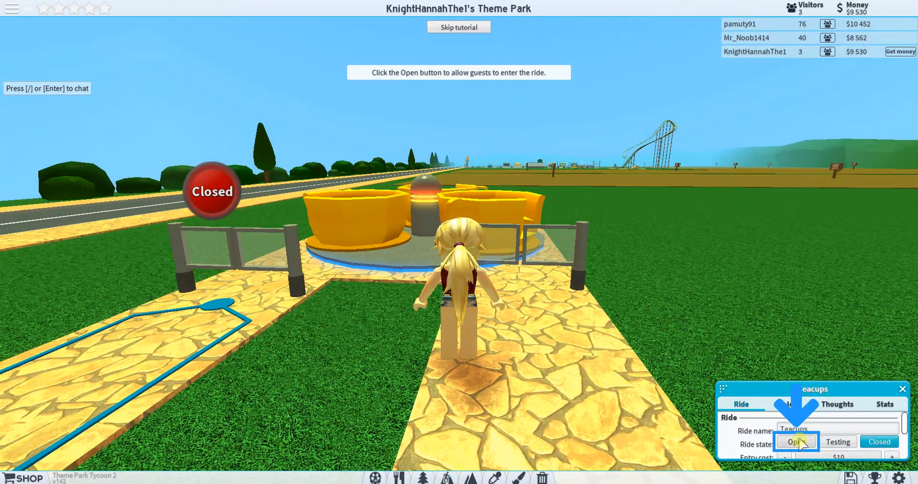
click(795, 441)
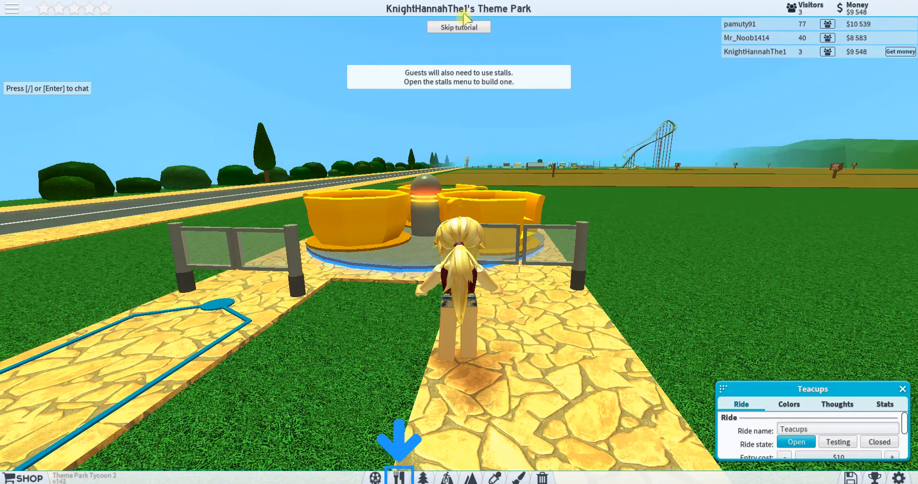
click(458, 27)
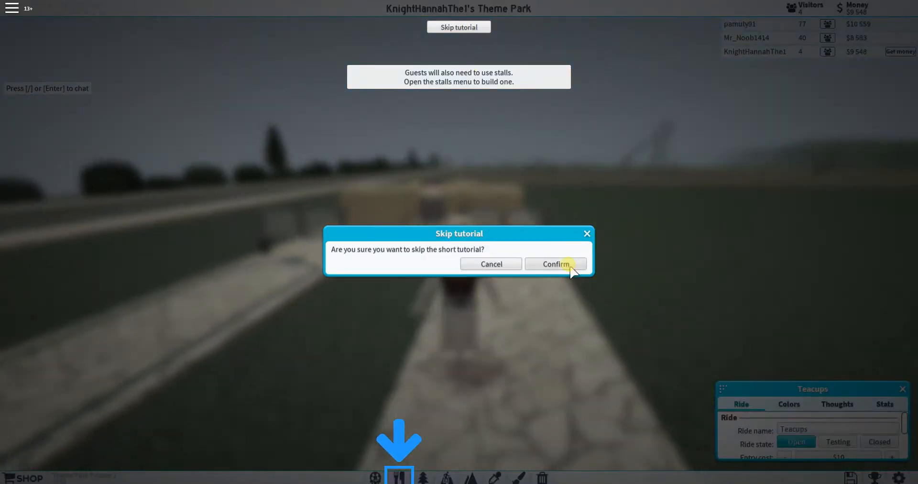
Confirm skipping the tutorial and rename the Teacups ride to a name beginning 'Teacup w'
click(554, 264)
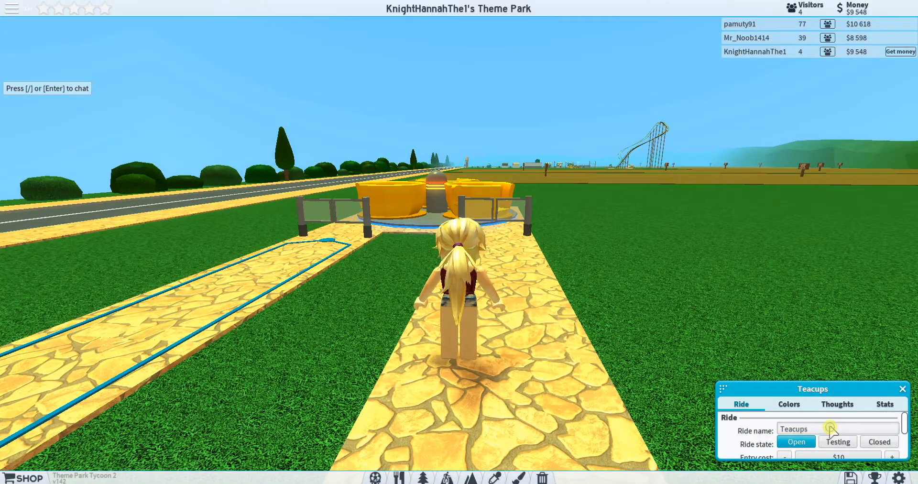
mouse_move(797, 340)
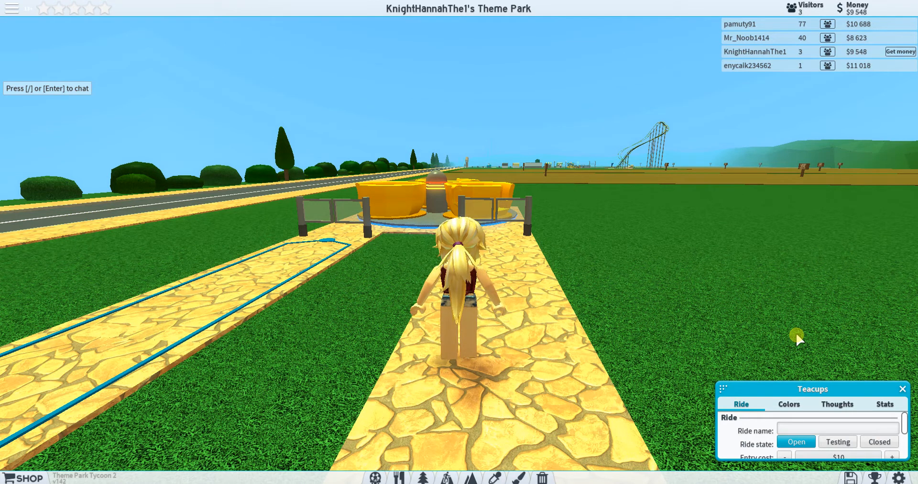
text(tEACUP)
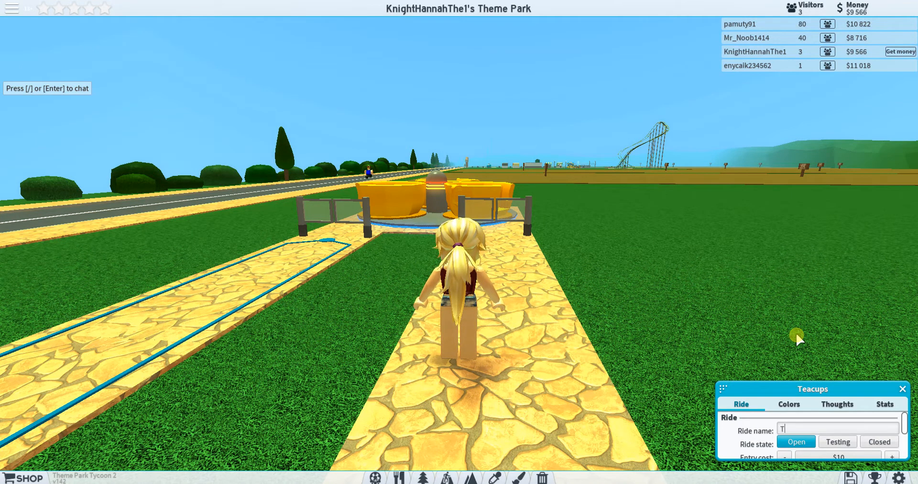
text(eacup w)
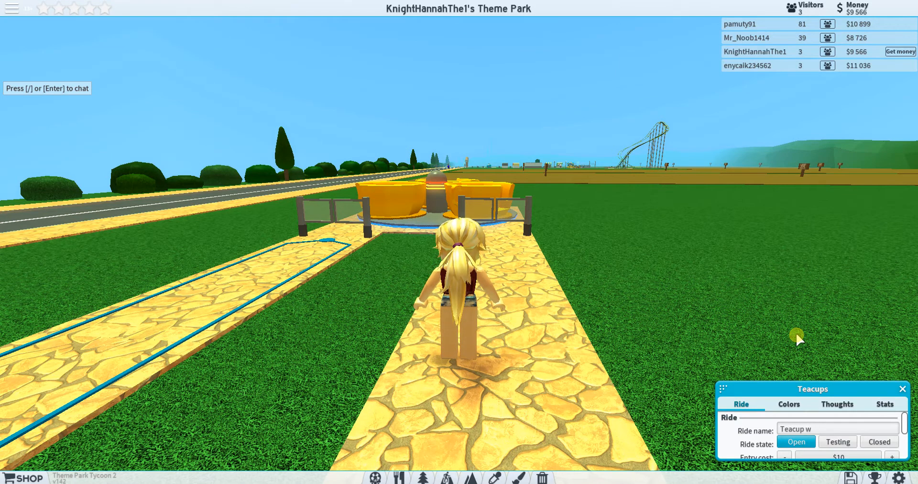
text(onderlans)
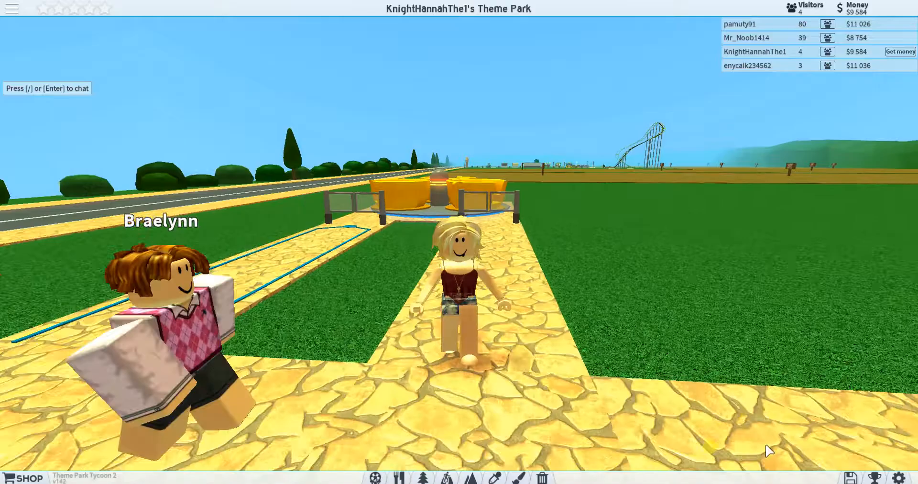
Place a Pizza stall beside the path, then move to Other stalls for a restroom
click(23, 477)
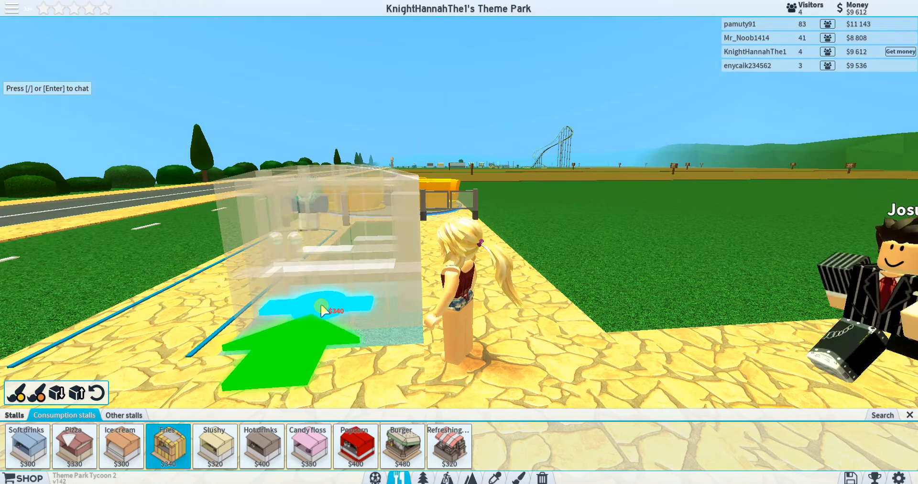
click(355, 445)
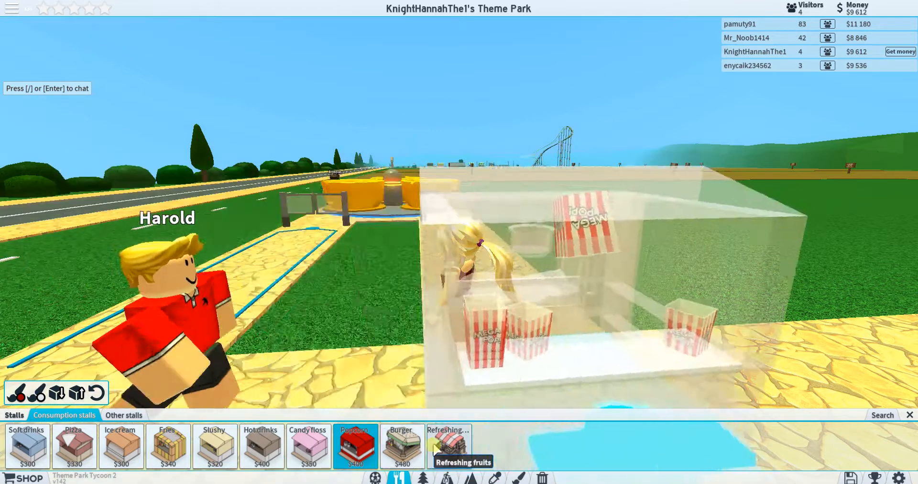
click(402, 446)
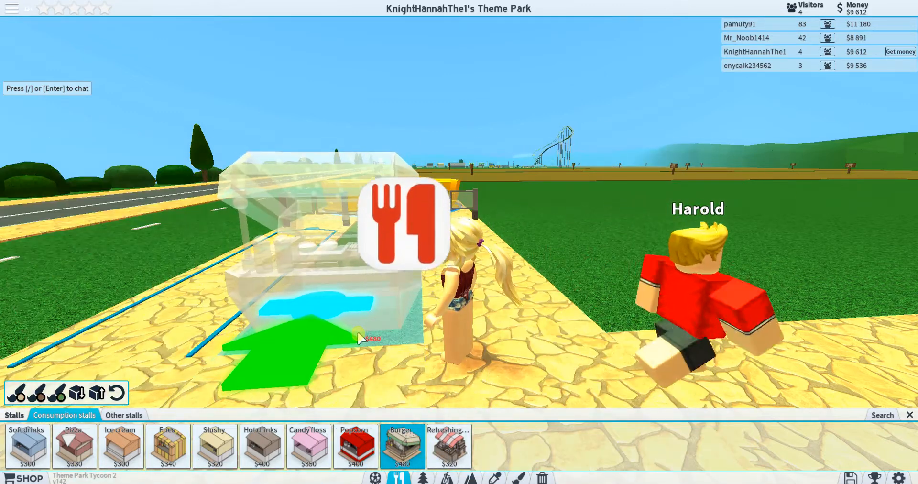
click(74, 445)
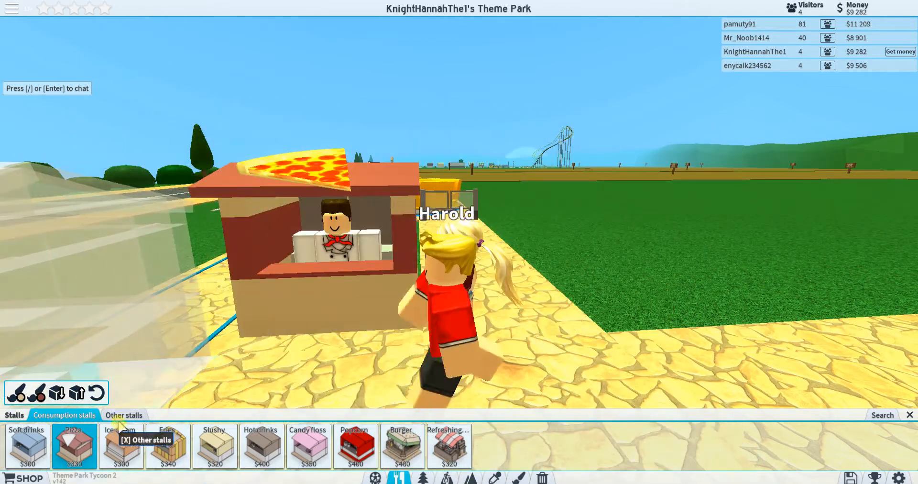
click(123, 415)
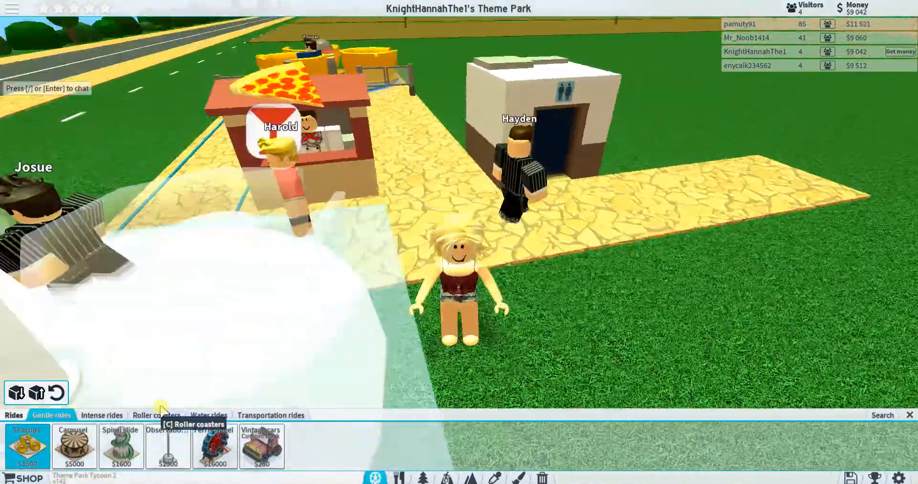
click(101, 414)
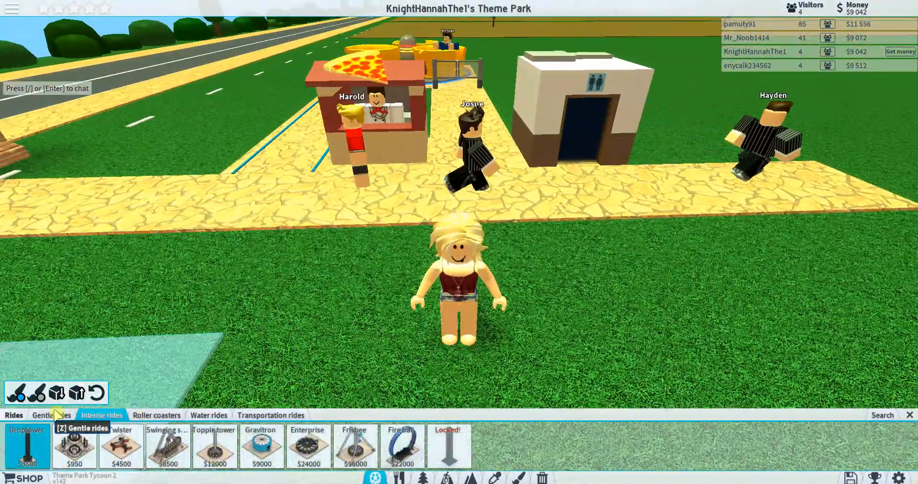
click(51, 414)
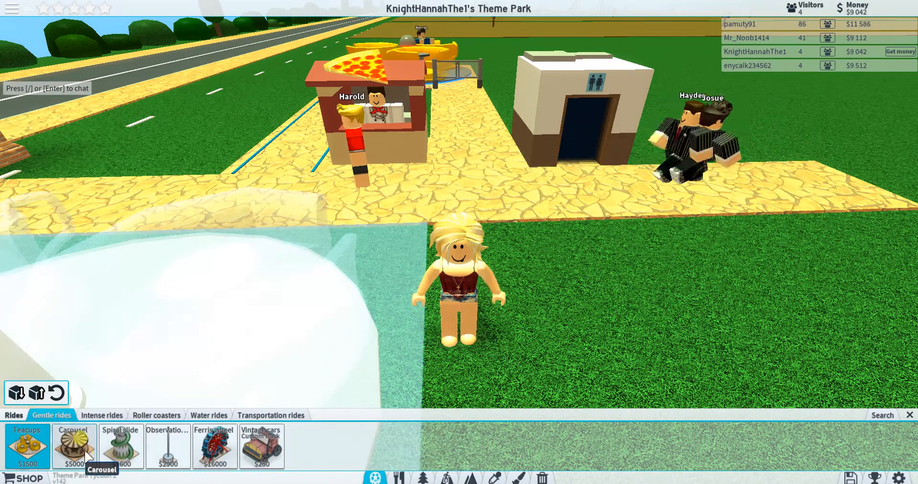
click(102, 414)
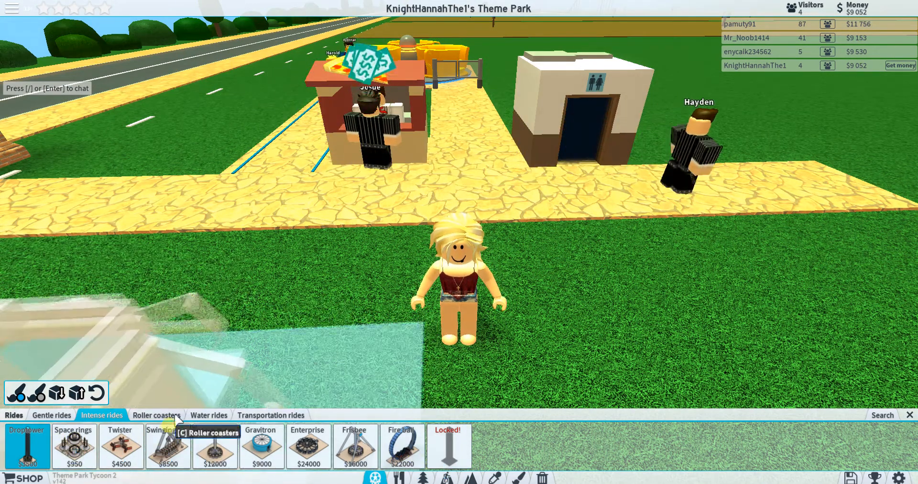
click(156, 415)
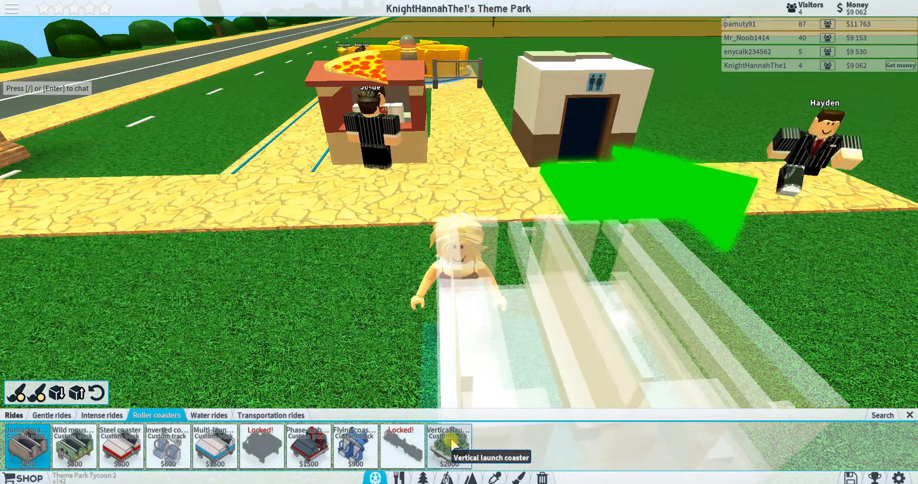
mouse_move(402, 445)
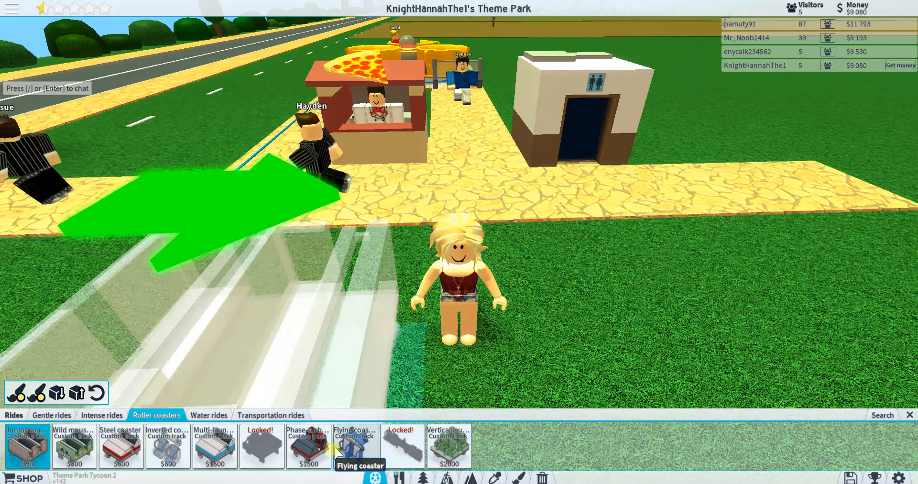
mouse_move(260, 445)
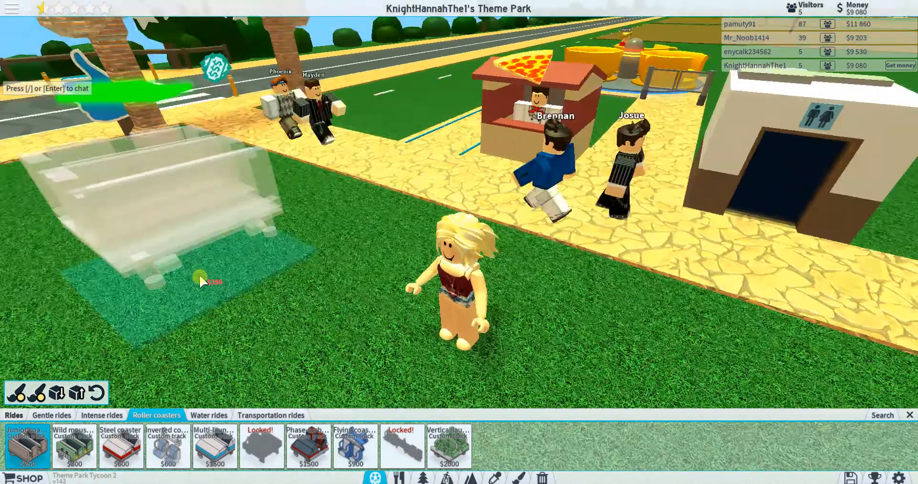
click(209, 415)
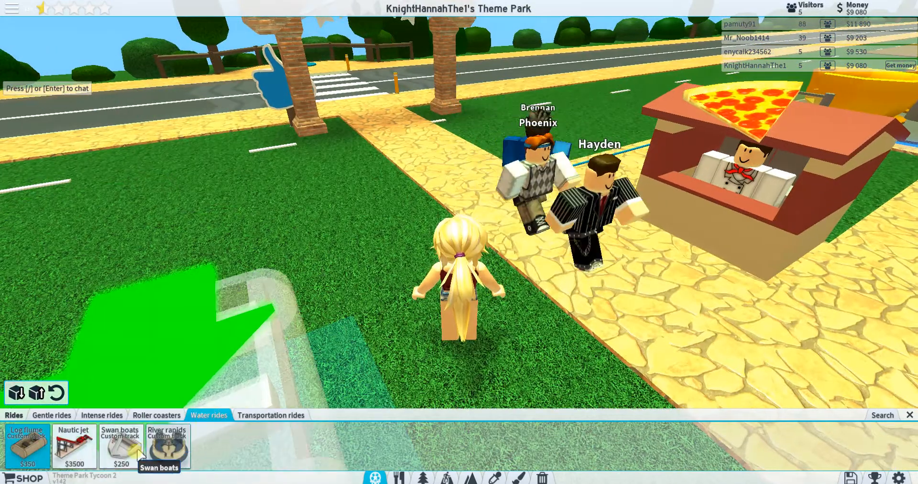
mouse_move(166, 448)
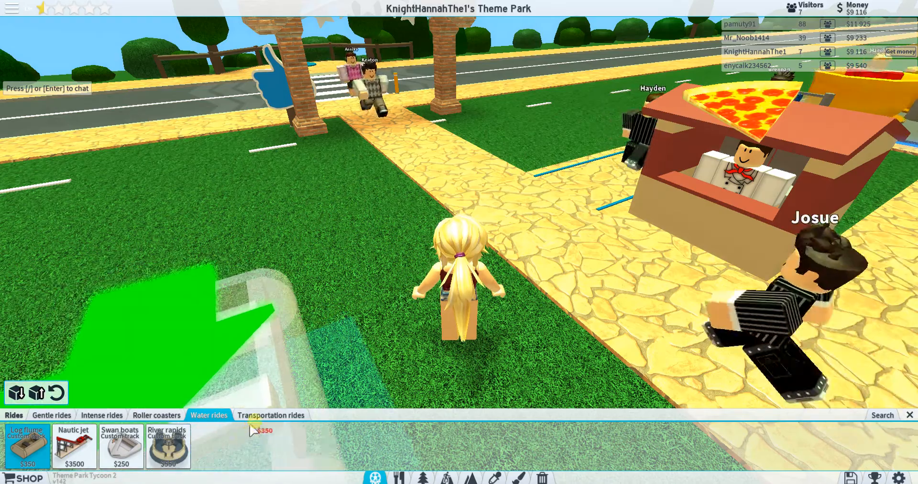
click(271, 414)
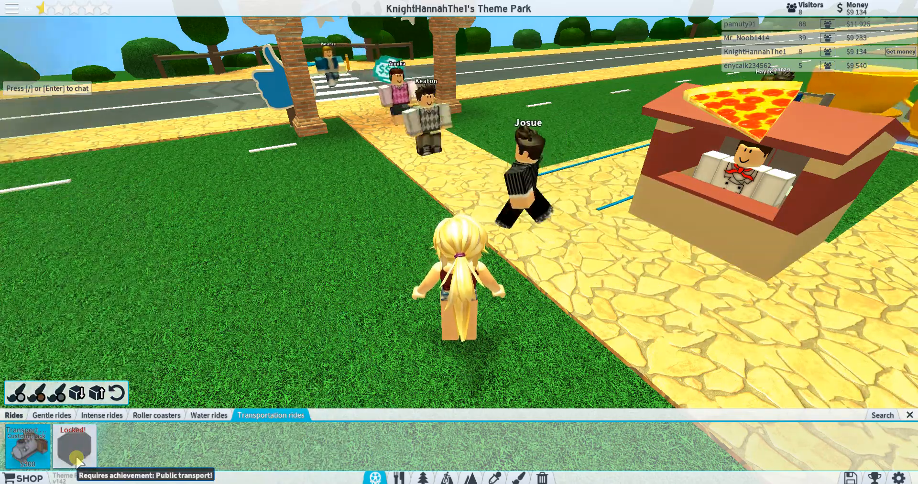
click(155, 415)
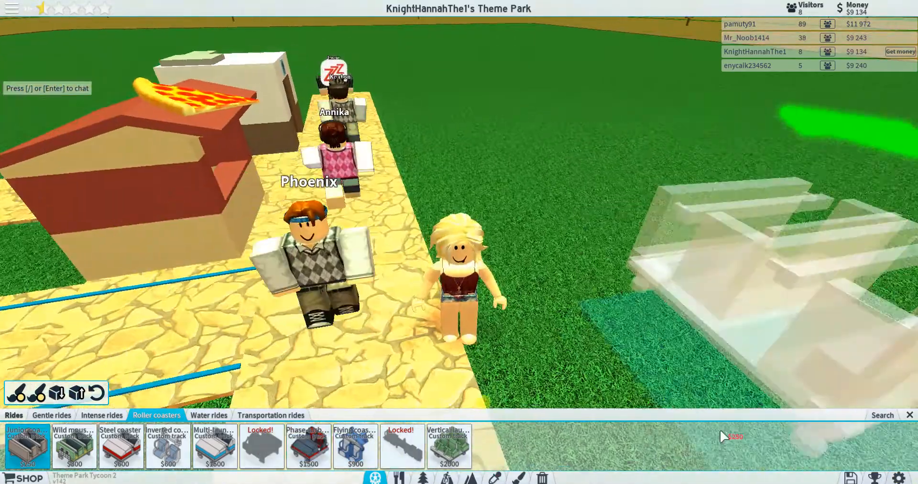
Place a Swinging ship ride on the grass beside the entrance path
click(101, 415)
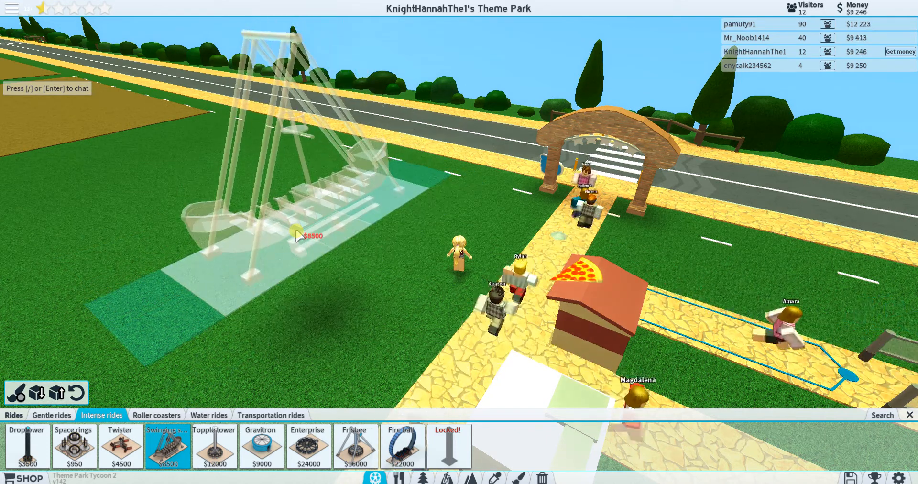
click(298, 235)
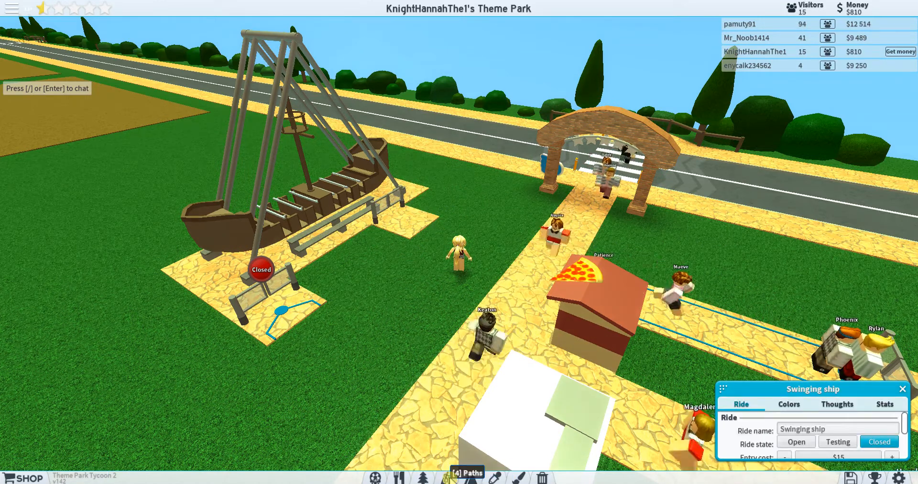
Close and reopen the Swinging ship's ride info, showing it still closed
click(467, 474)
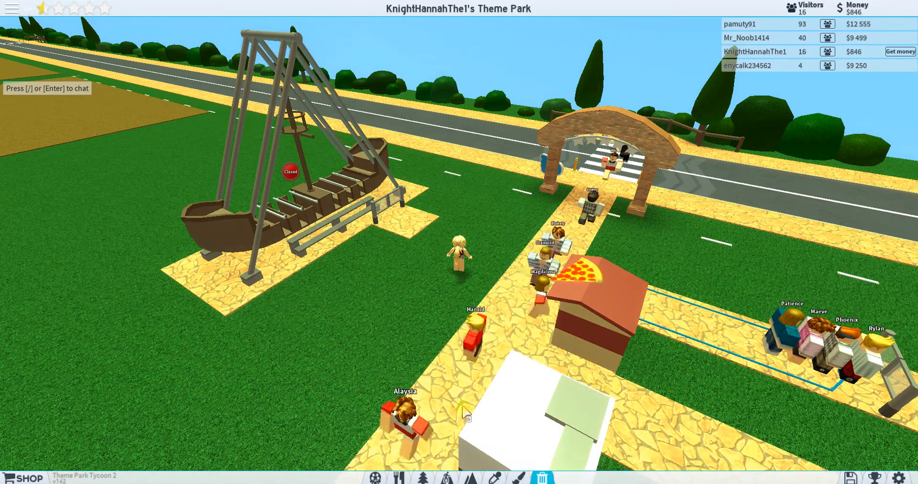
click(377, 476)
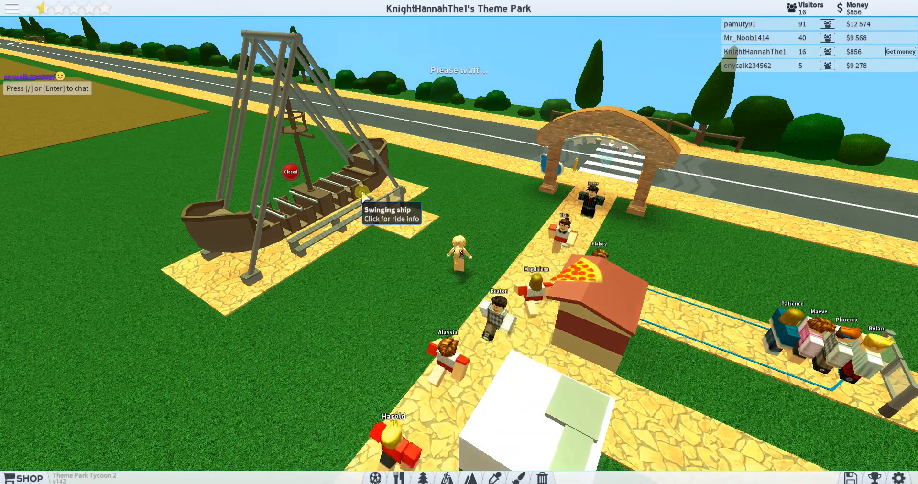
click(361, 193)
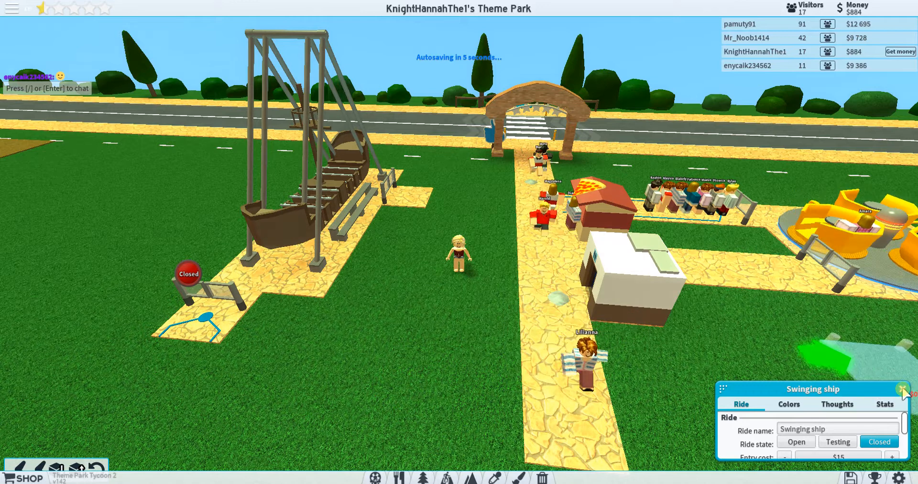
Close the ride info and reach Park info with the entry cost at $21
click(900, 388)
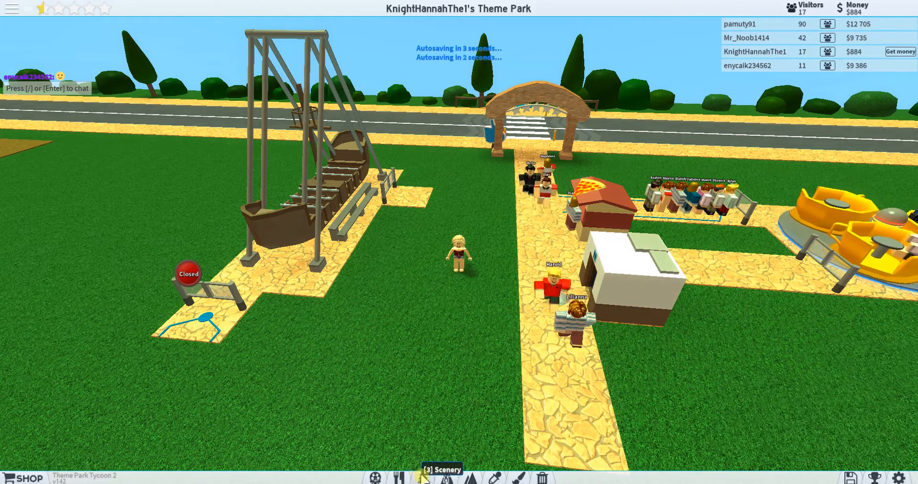
click(421, 477)
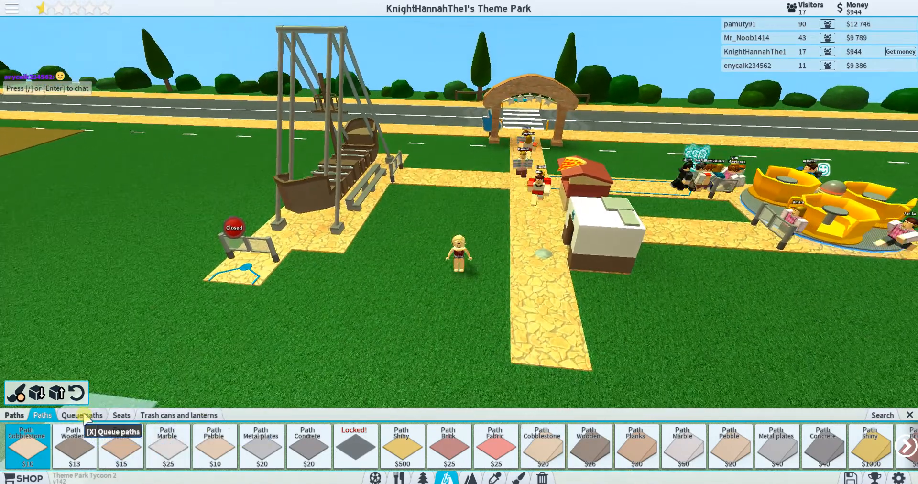
click(81, 414)
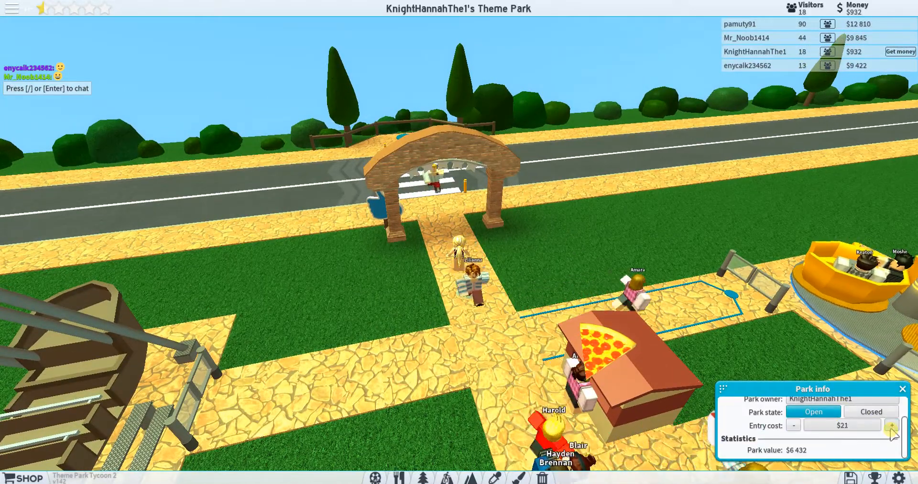
Raise the entry cost to $30 and rename the park 'The Knight Themepark'
click(890, 426)
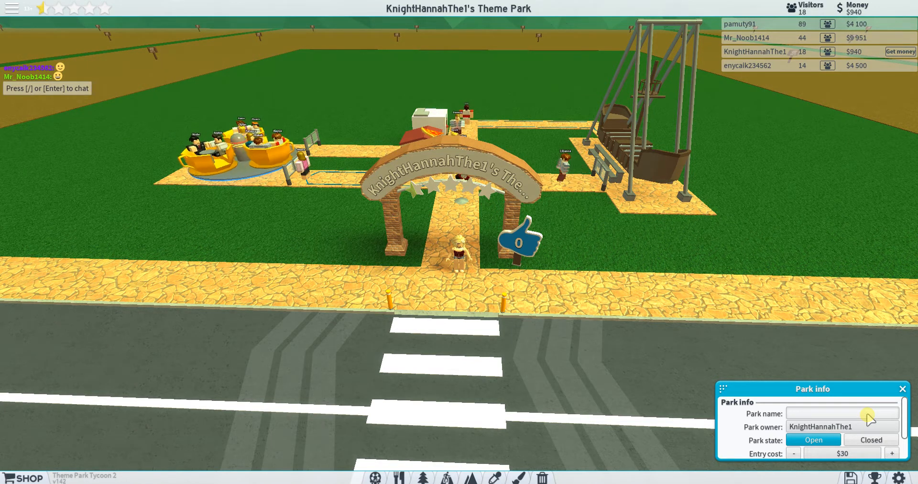
text(The Knight)
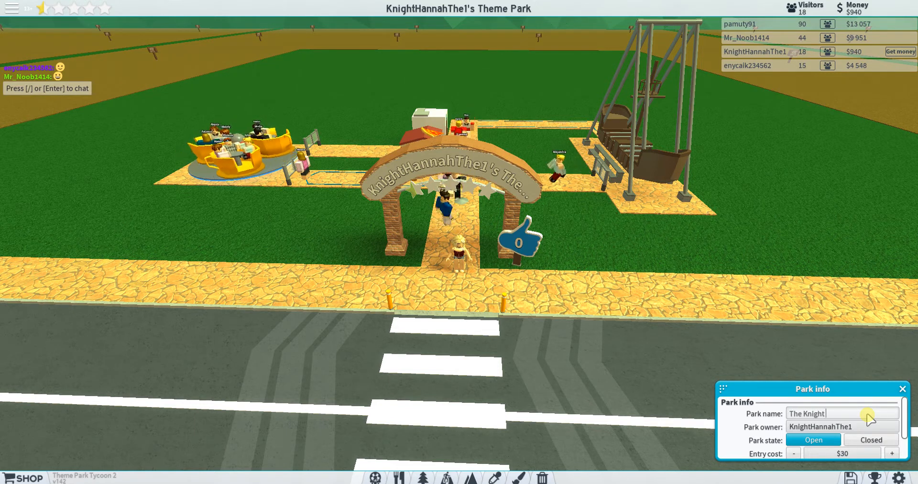
text(Theme)
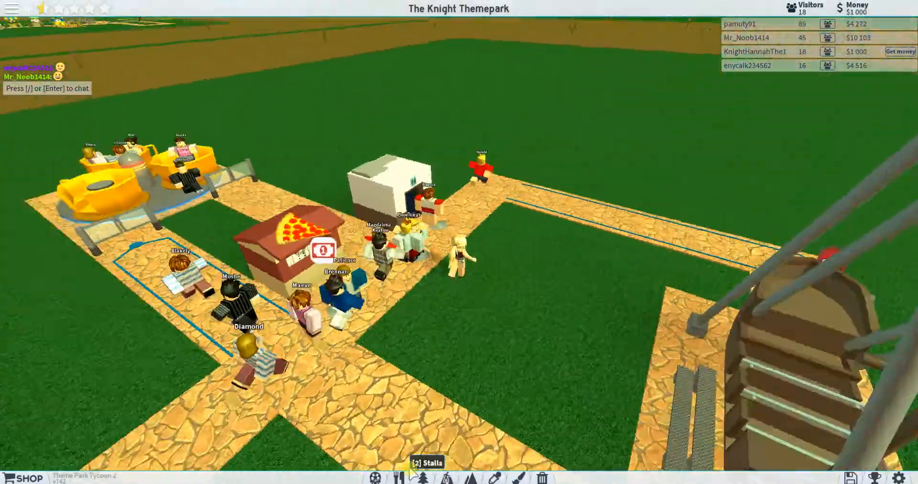
Place a restroom from Other stalls along the path by the teacups
click(420, 477)
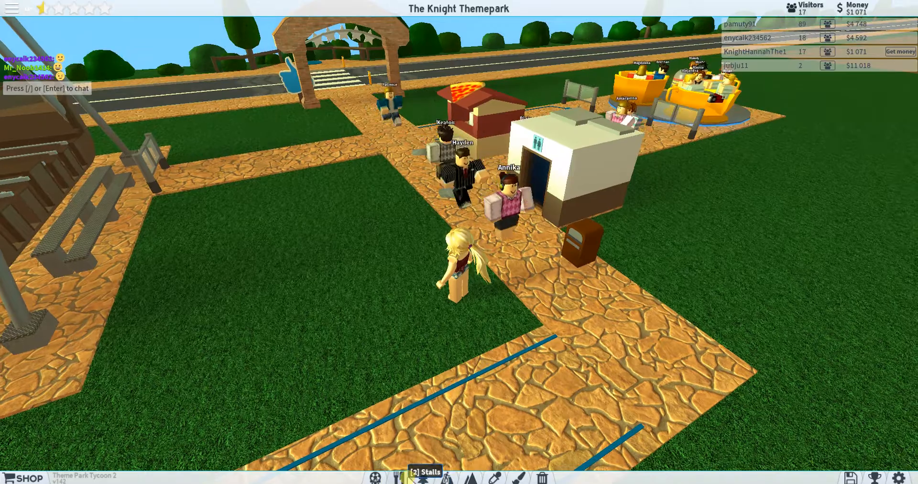
click(427, 476)
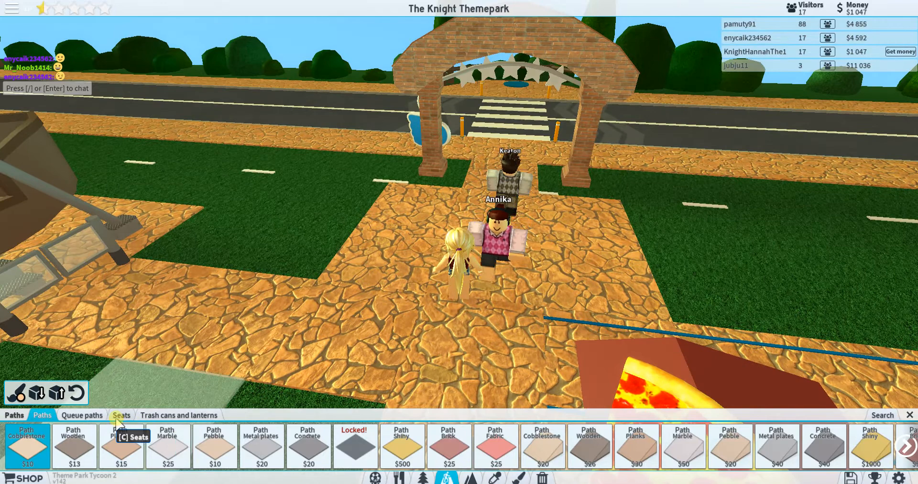
click(122, 415)
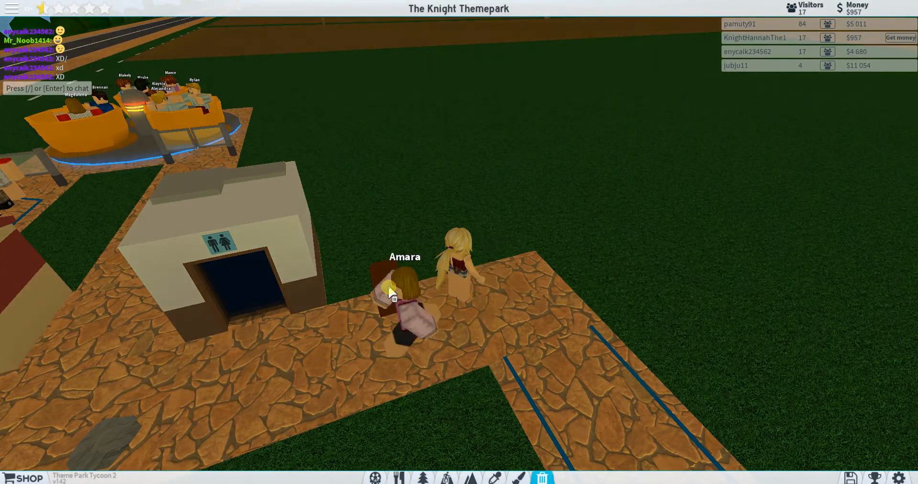
Place a blue drinks stall beside the restroom from Consumption stalls
click(374, 477)
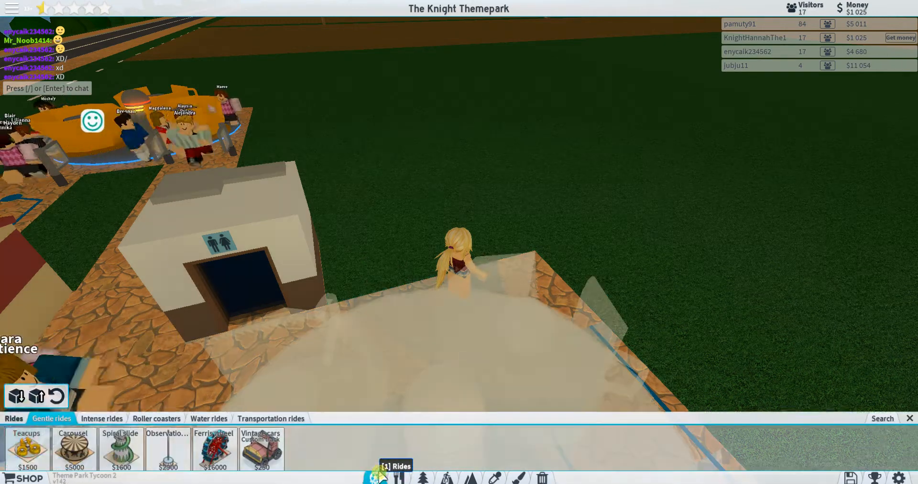
click(400, 477)
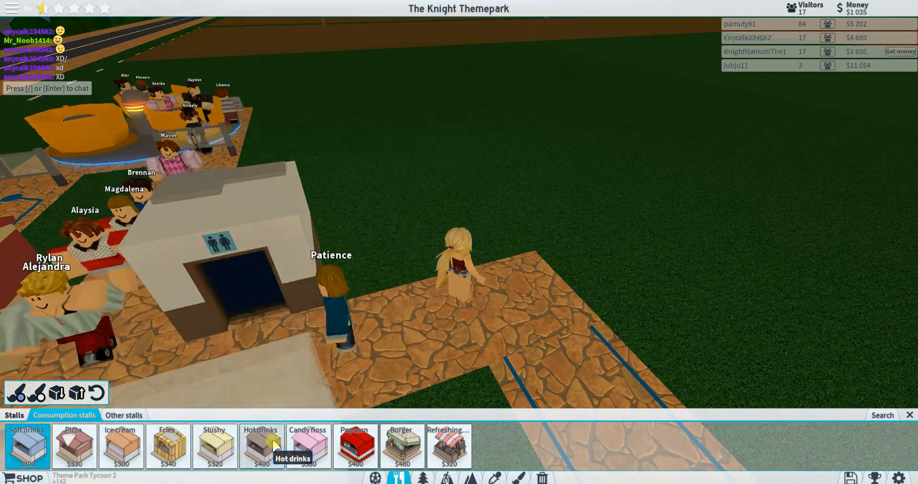
mouse_move(28, 446)
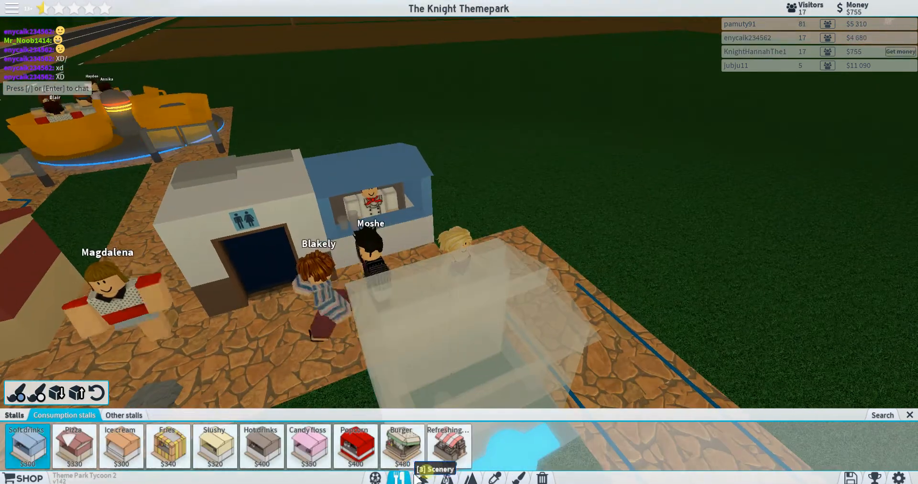
click(418, 477)
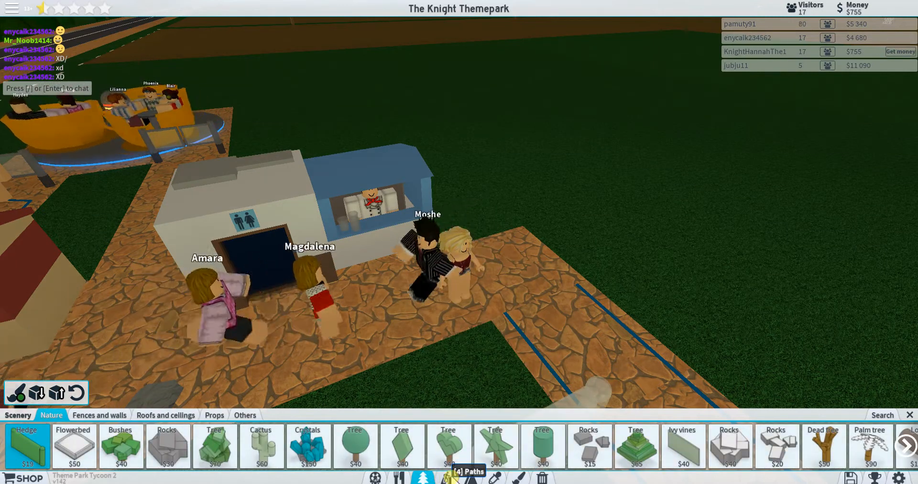
click(500, 473)
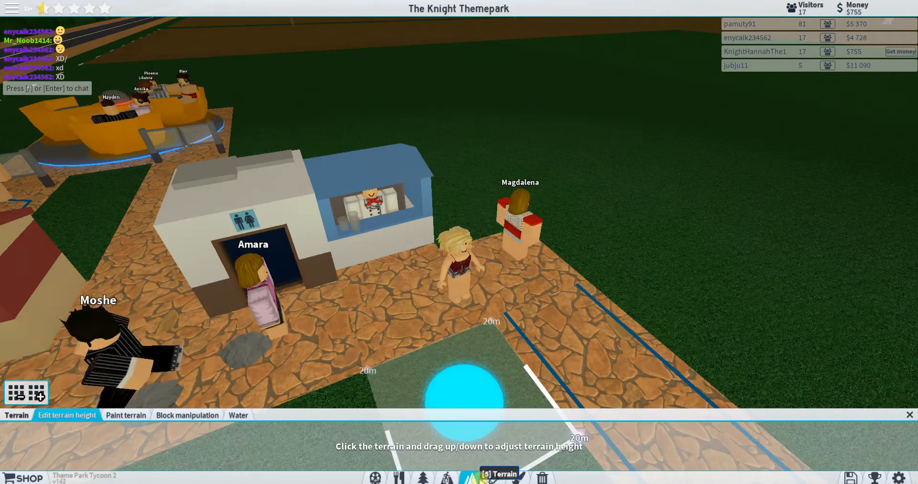
Browse the Stalls, Paths and Queue categories, then put away the build menu
click(418, 477)
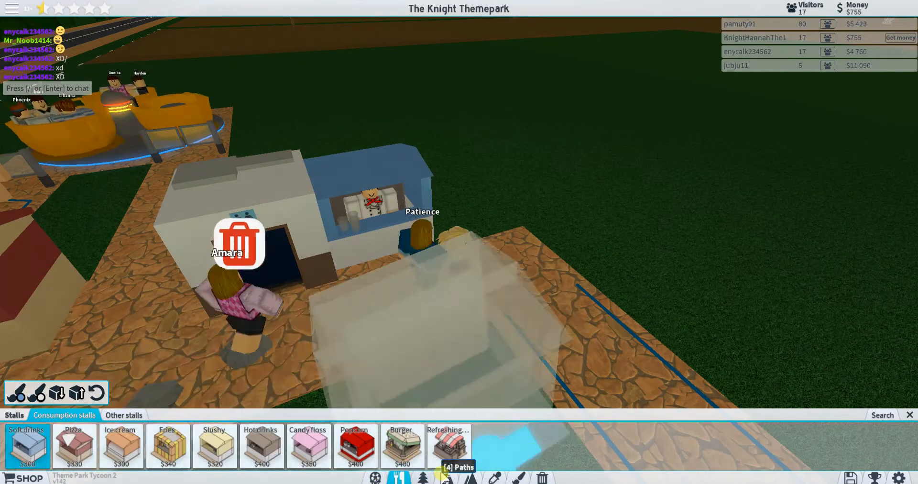
click(422, 477)
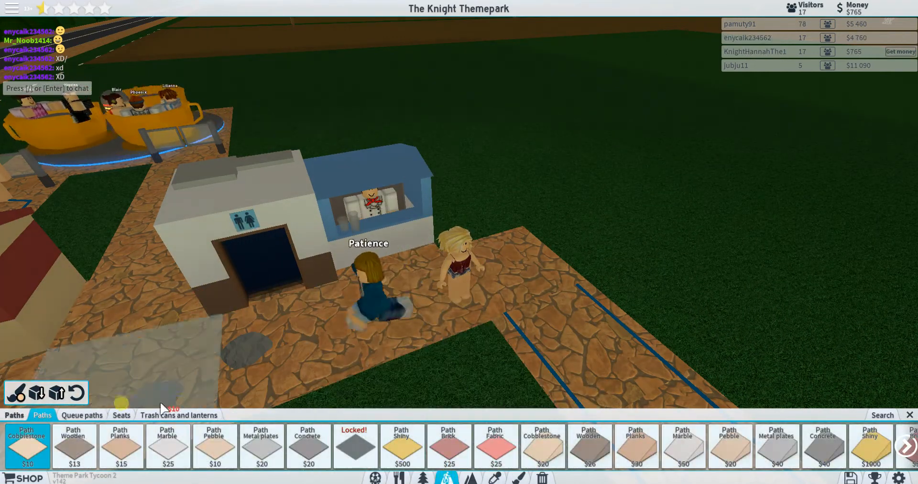
click(81, 415)
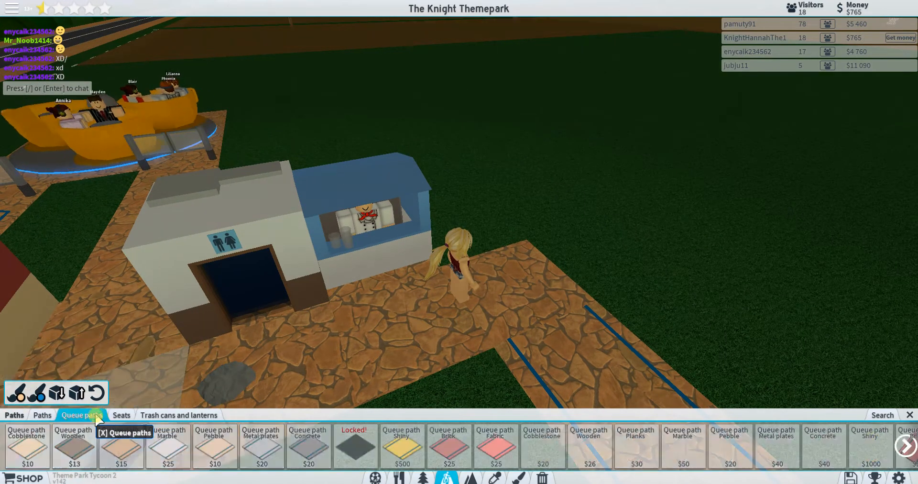
click(179, 415)
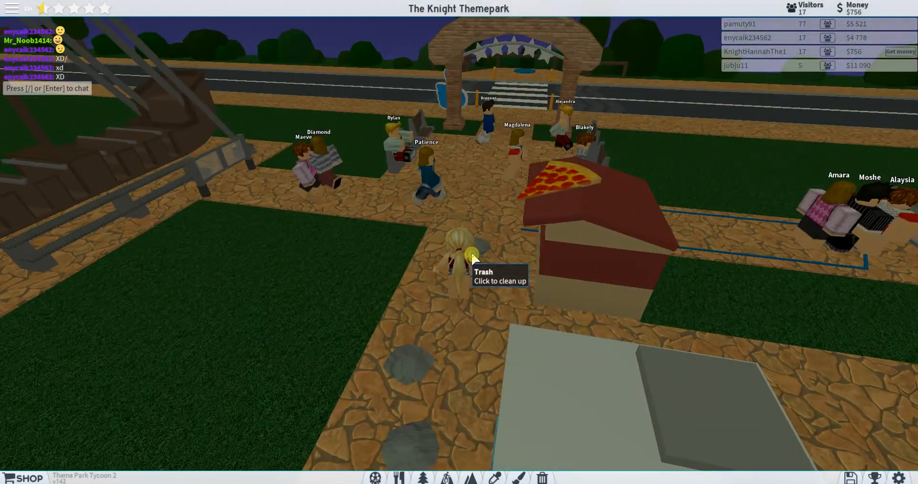
Clean the trash by the pizza stall and pull the camera out over the whole park
click(469, 261)
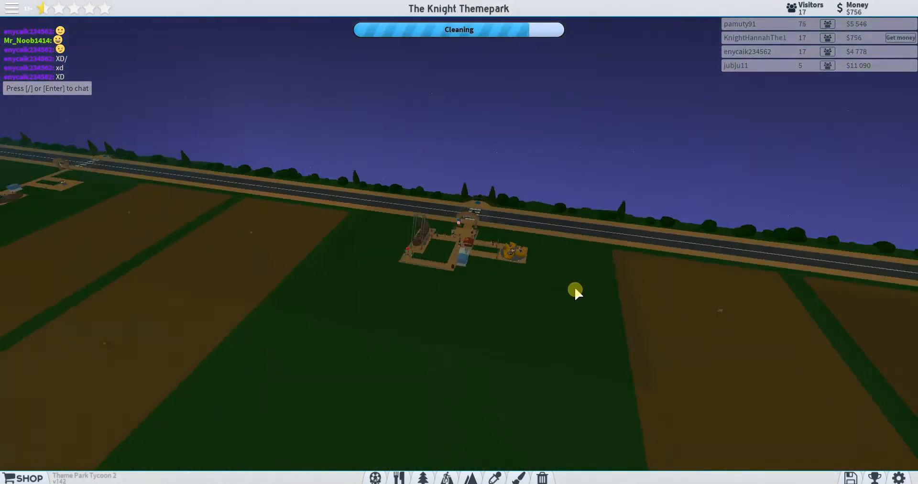
drag(574, 292, 576, 234)
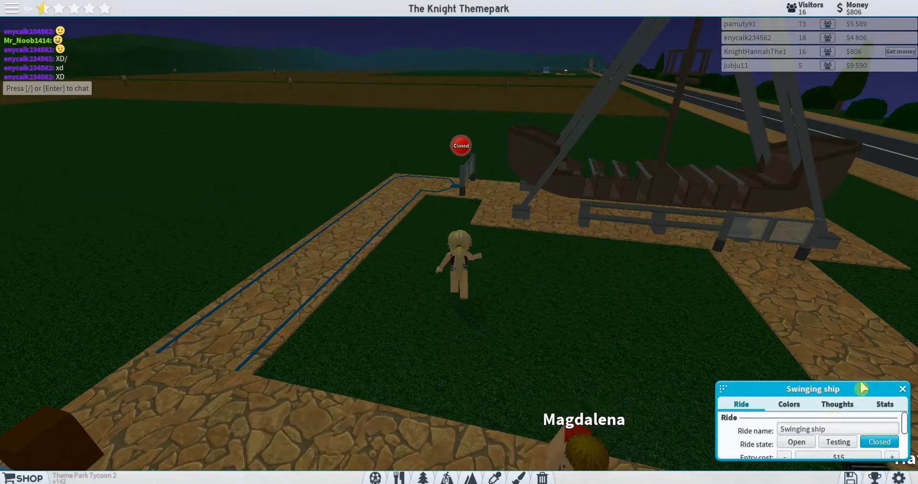
Set the swinging ship's ride state to Open so visitors can board
click(795, 441)
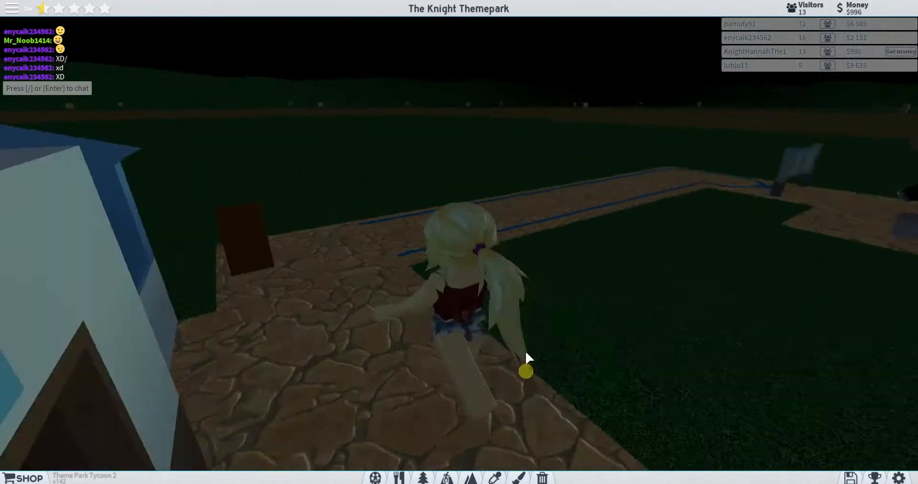
click(374, 477)
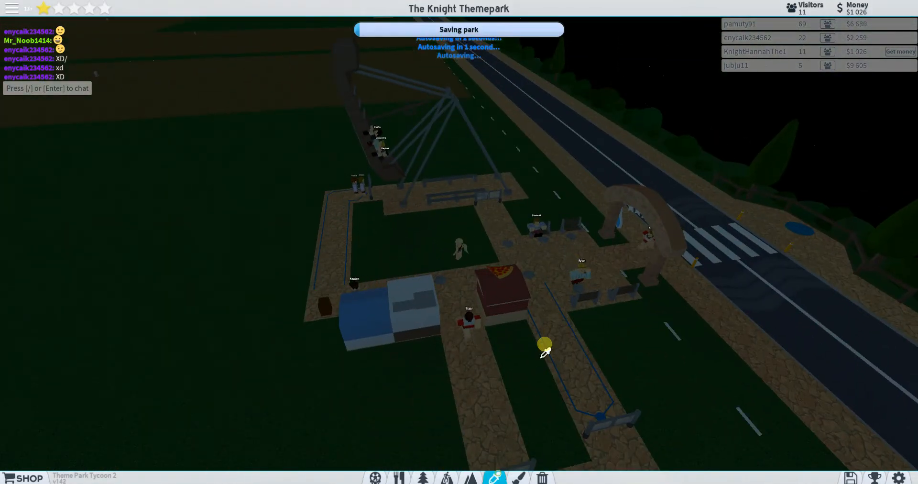
Place a second Pizza stall from Consumption stalls on the path near the first one
click(398, 476)
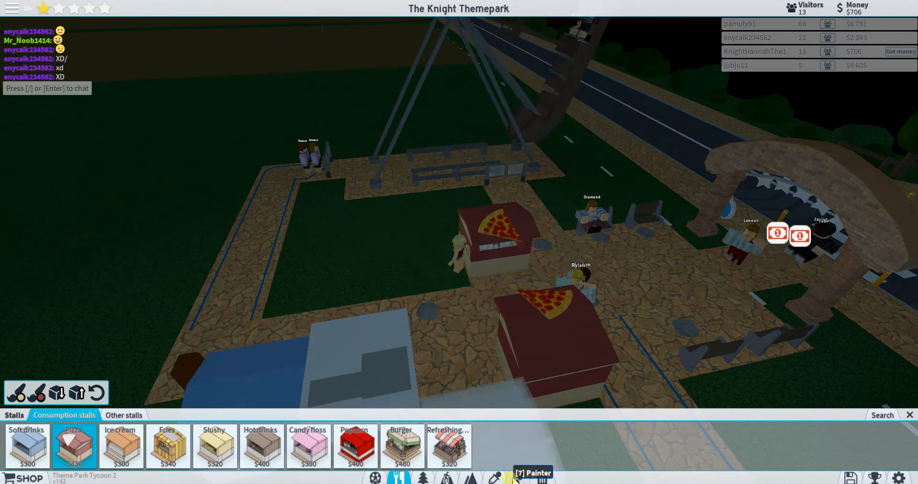
click(124, 415)
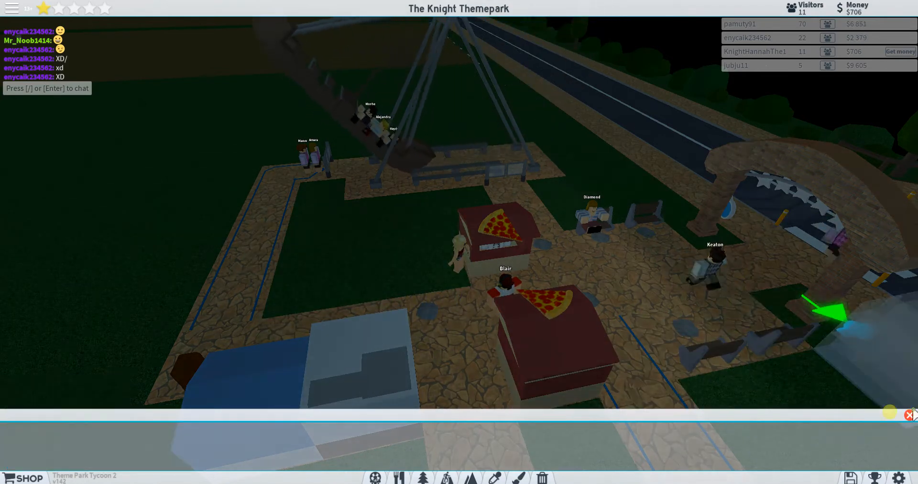
click(399, 476)
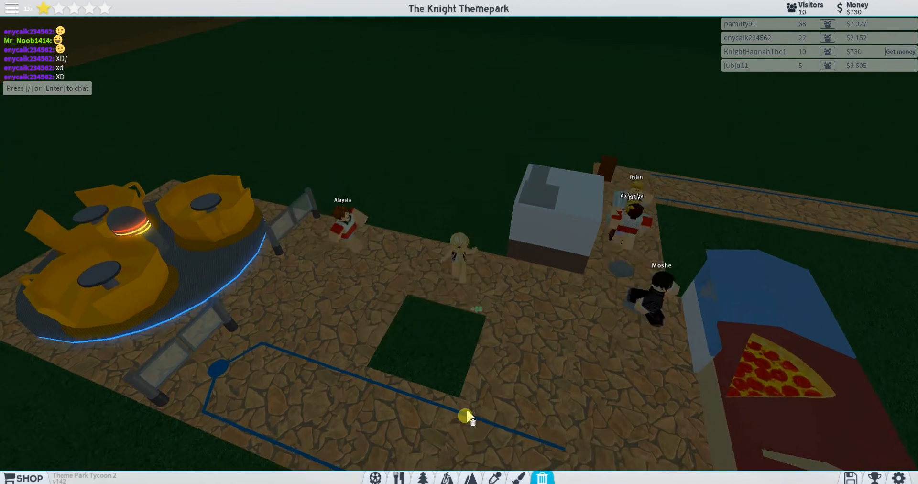
Delete the path tile beside the teacups queue, leaving bare grass
click(446, 476)
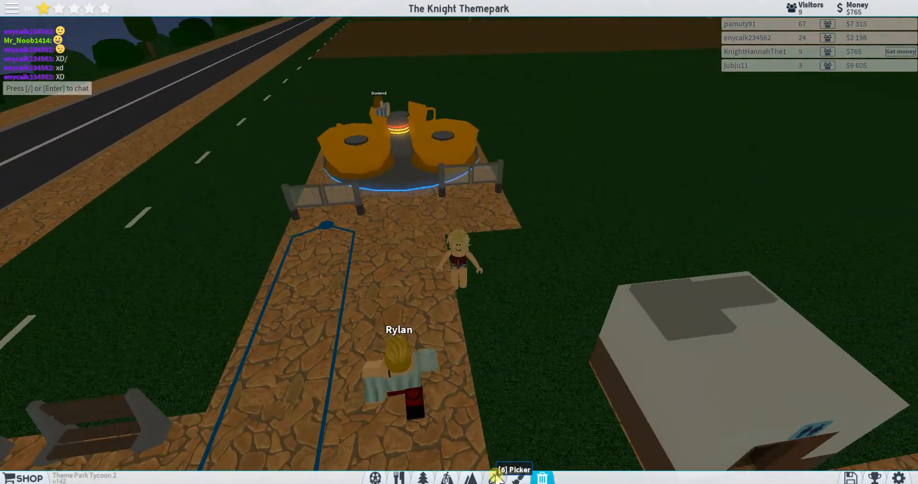
Bring up the Paths builder with a cobblestone tile hovering over the grass gap
click(447, 477)
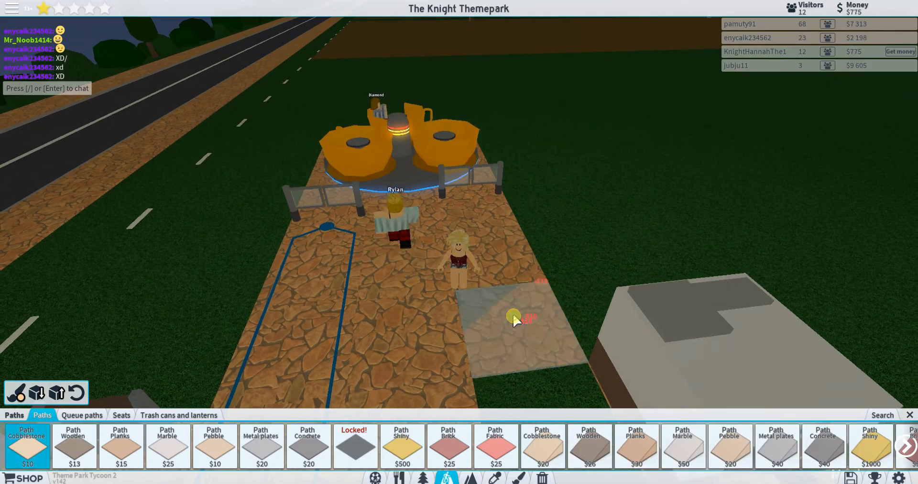